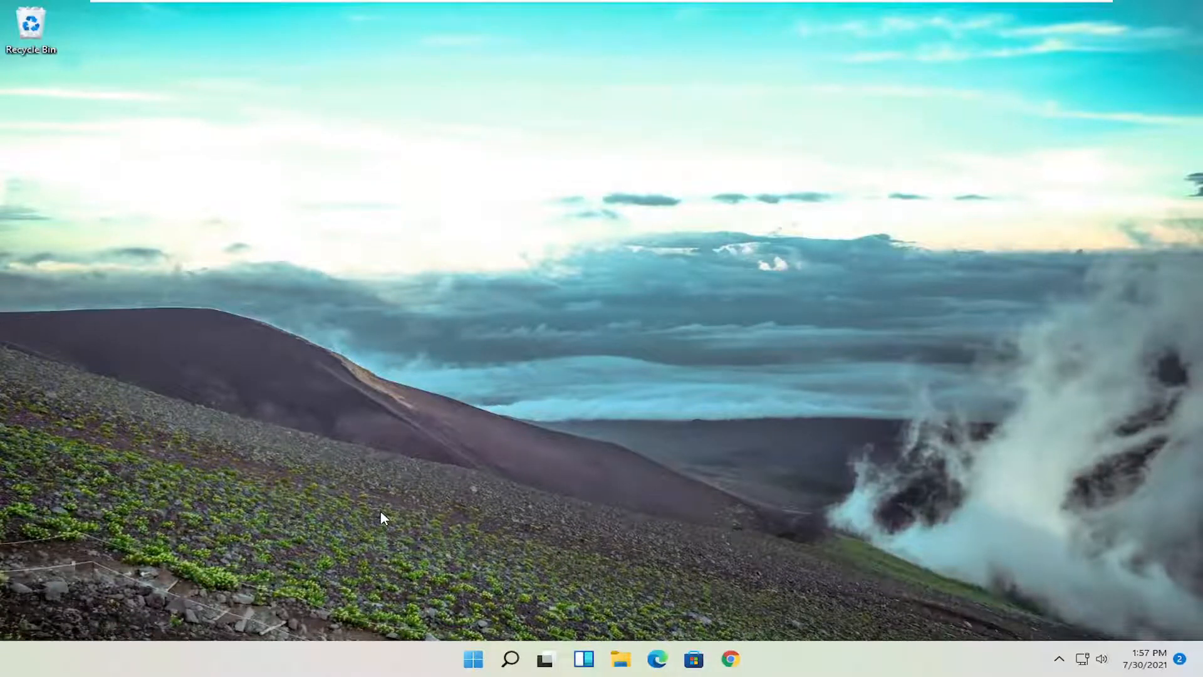
mouse_move(513, 511)
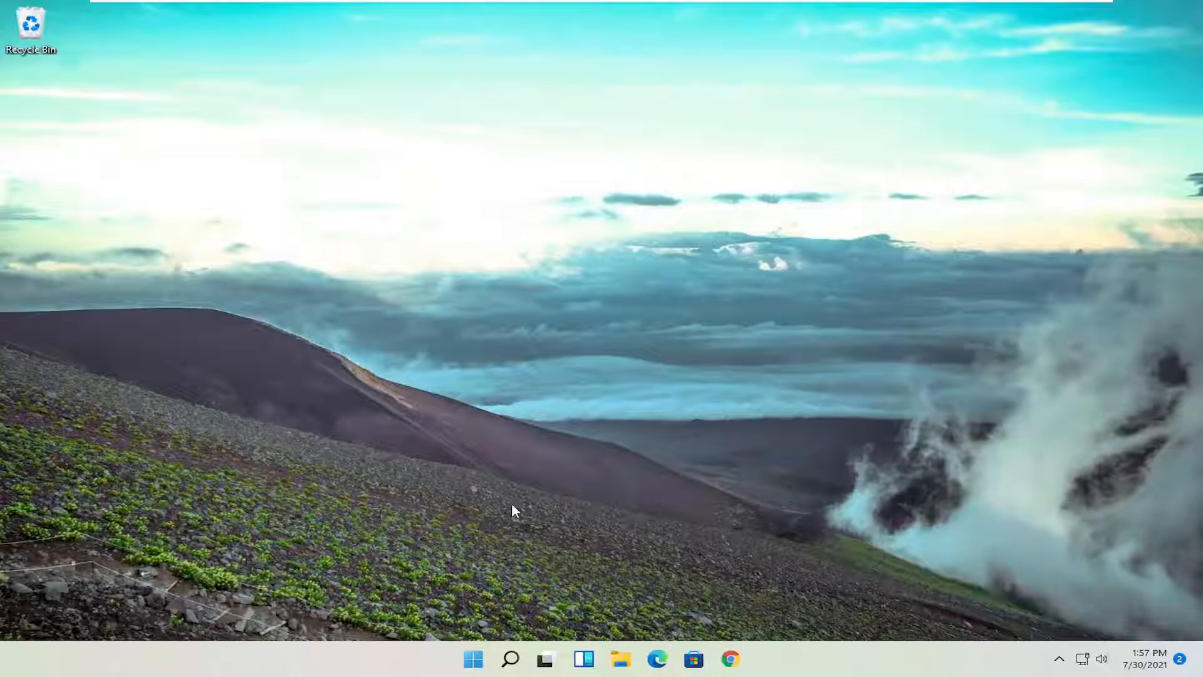
mouse_move(483, 539)
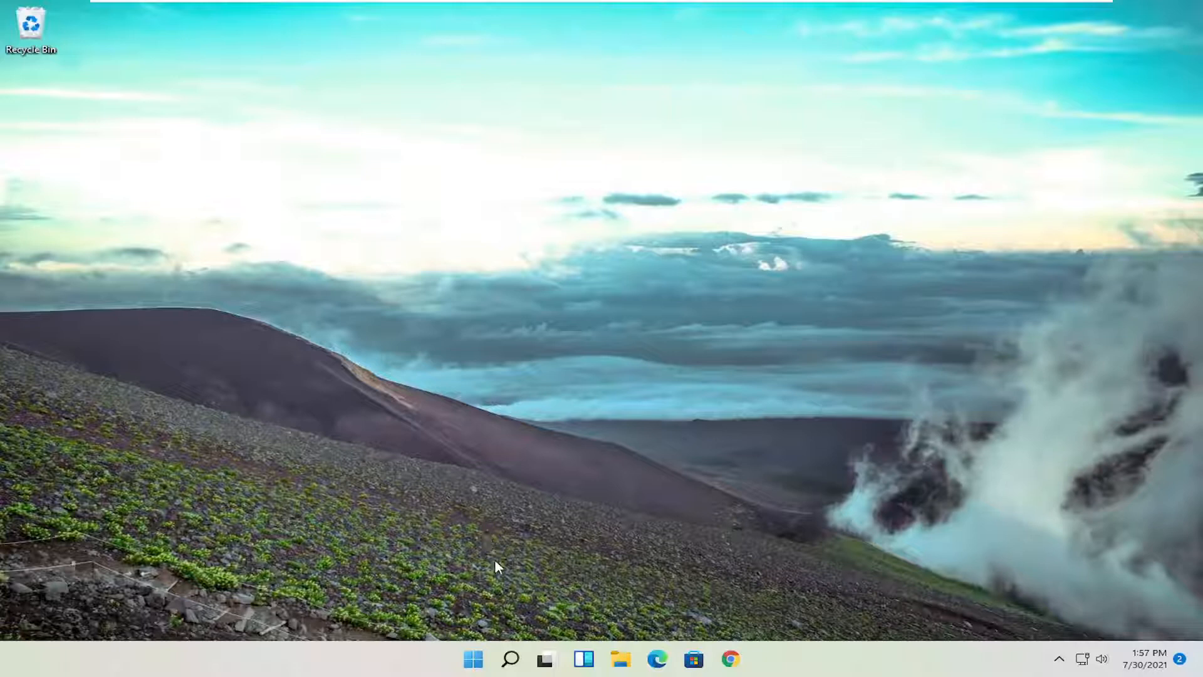
Step: Open the Windows Start menu from the taskbar
click(473, 658)
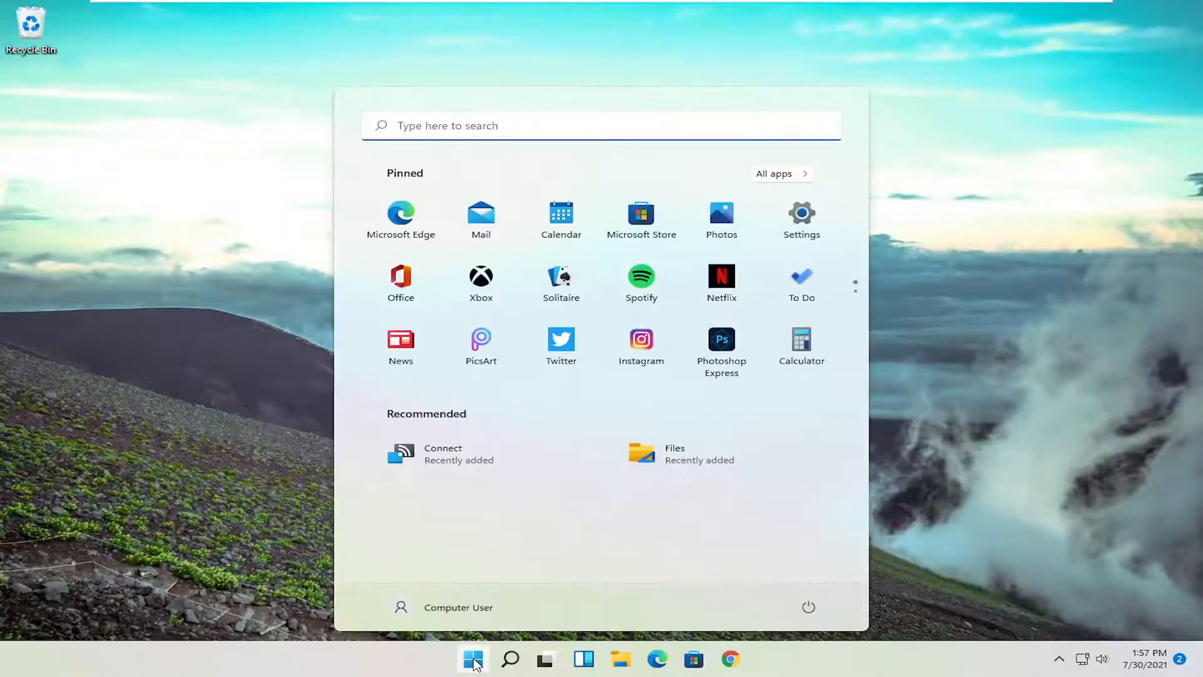
Step: Search the Start menu for 'cmd' to find Command Prompt
text(cmd)
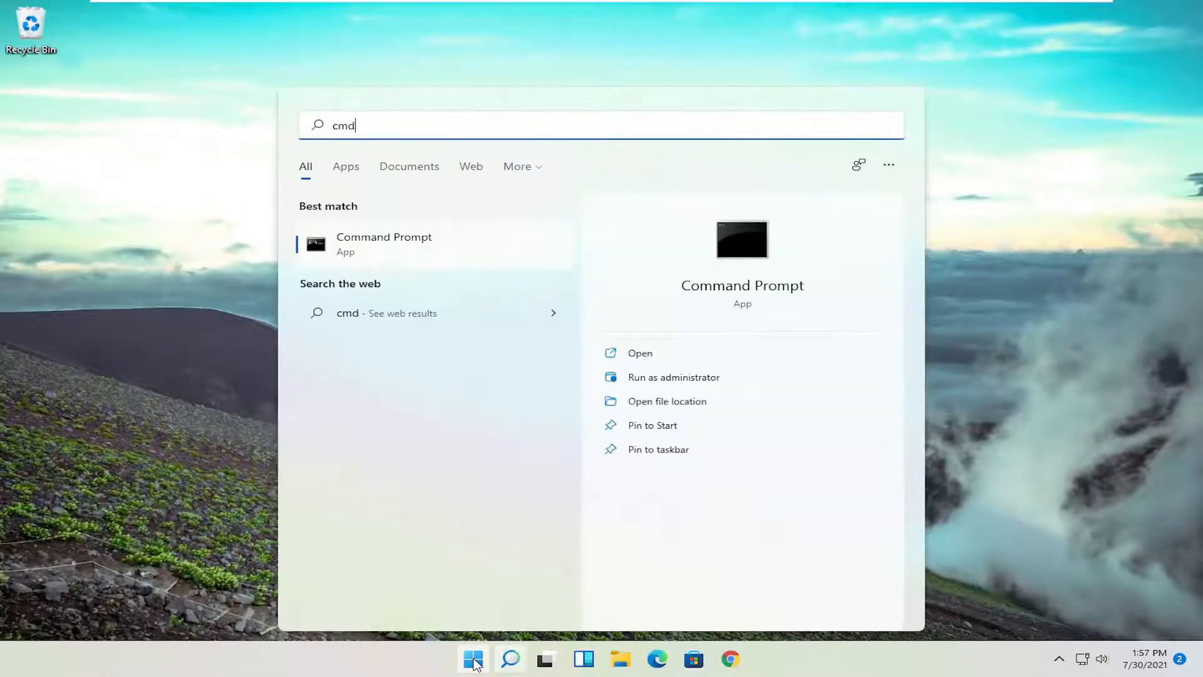
mouse_move(368, 249)
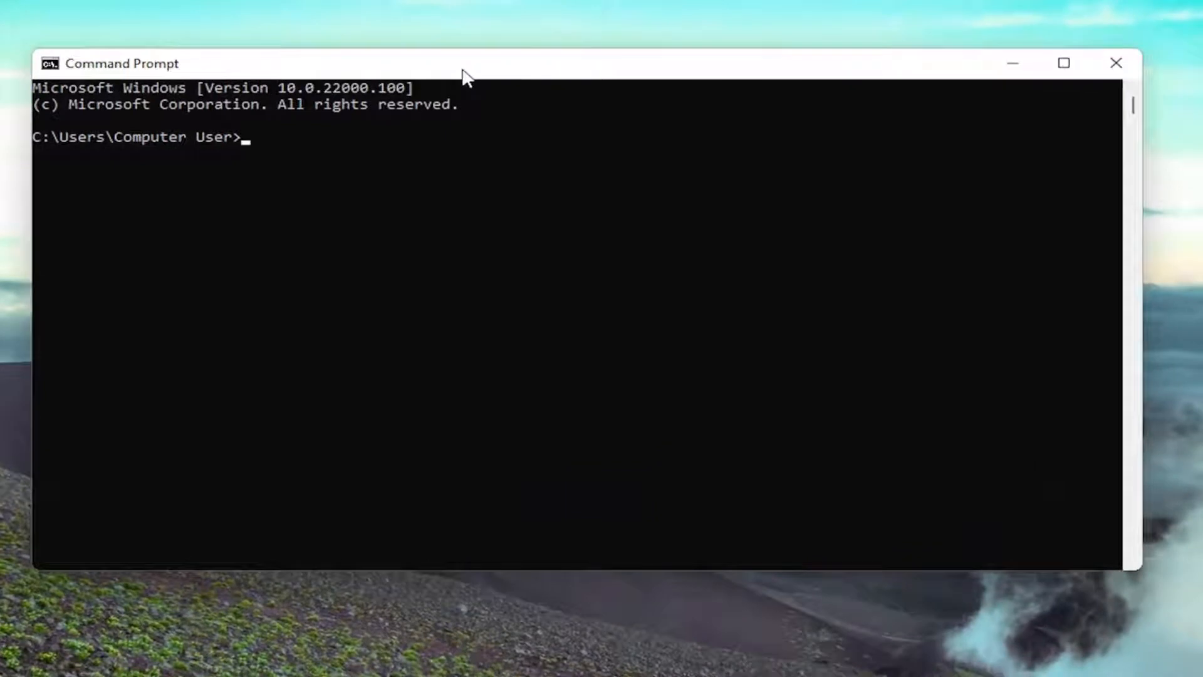
Step: Enter 'wmic bios get serialnumber' at the Command Prompt without running it
text(wmic)
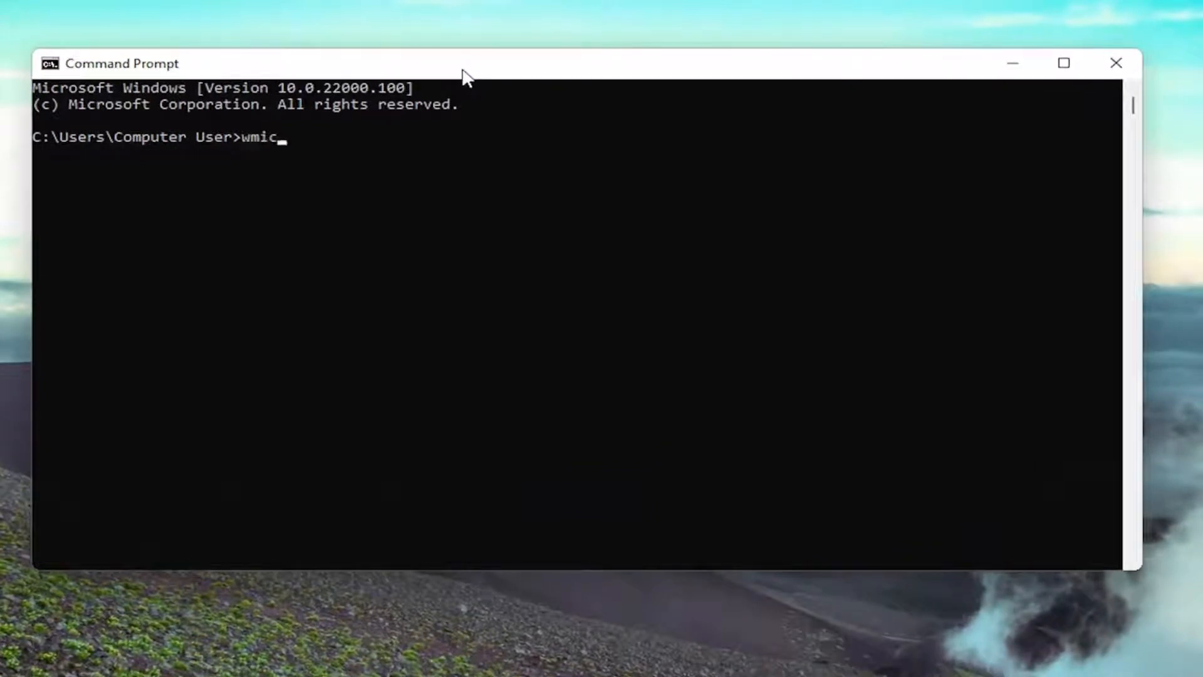
text(bios)
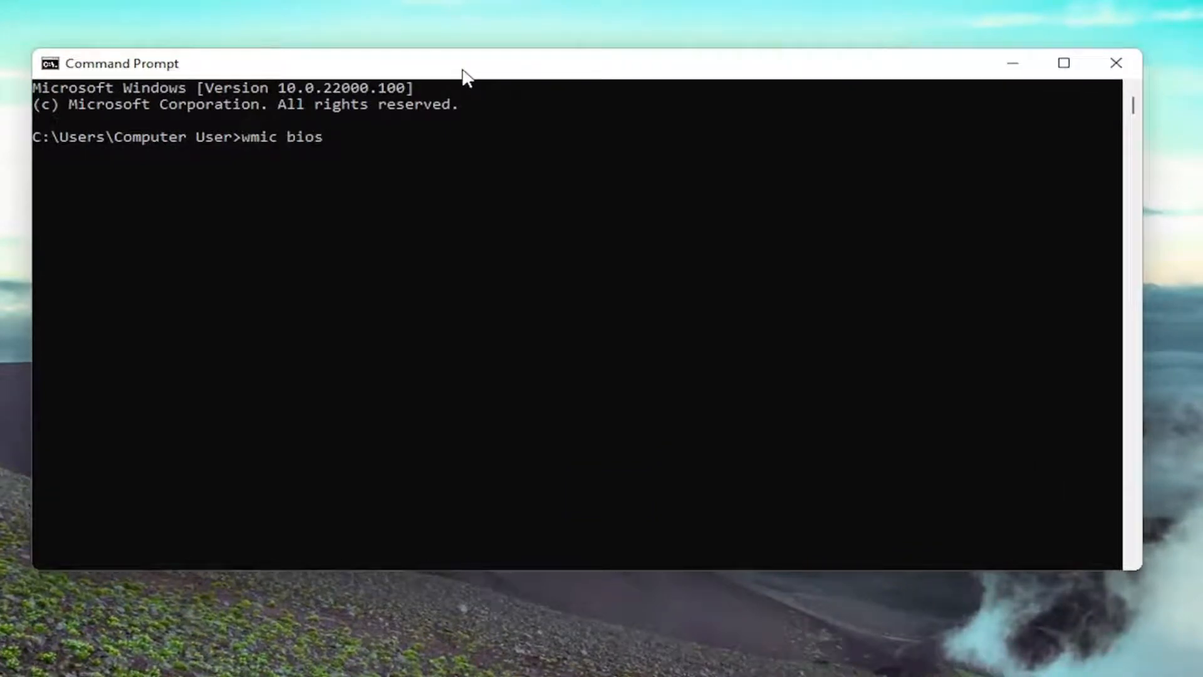
text(get)
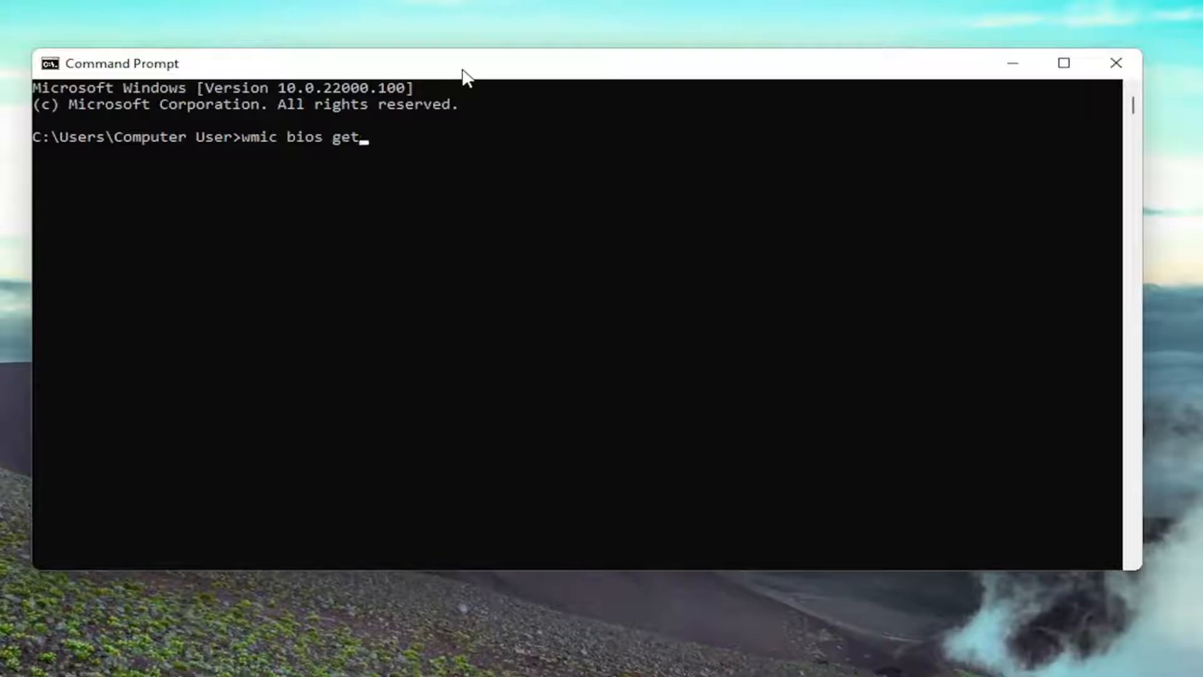
text(serial)
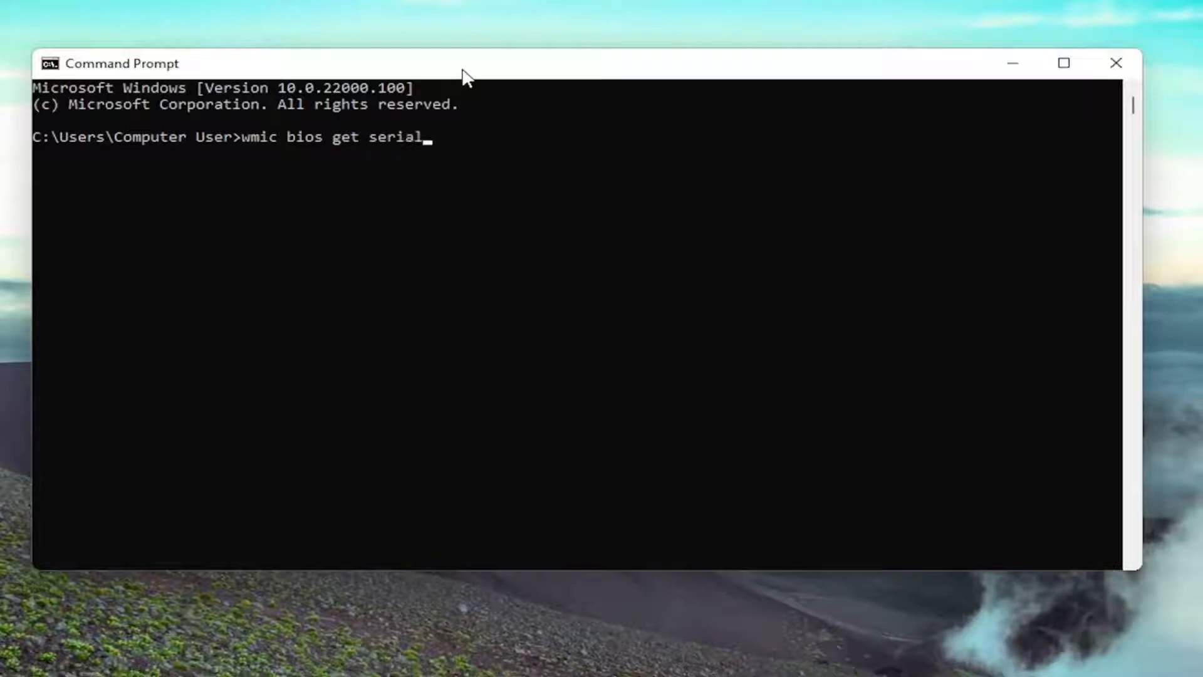
text(number)
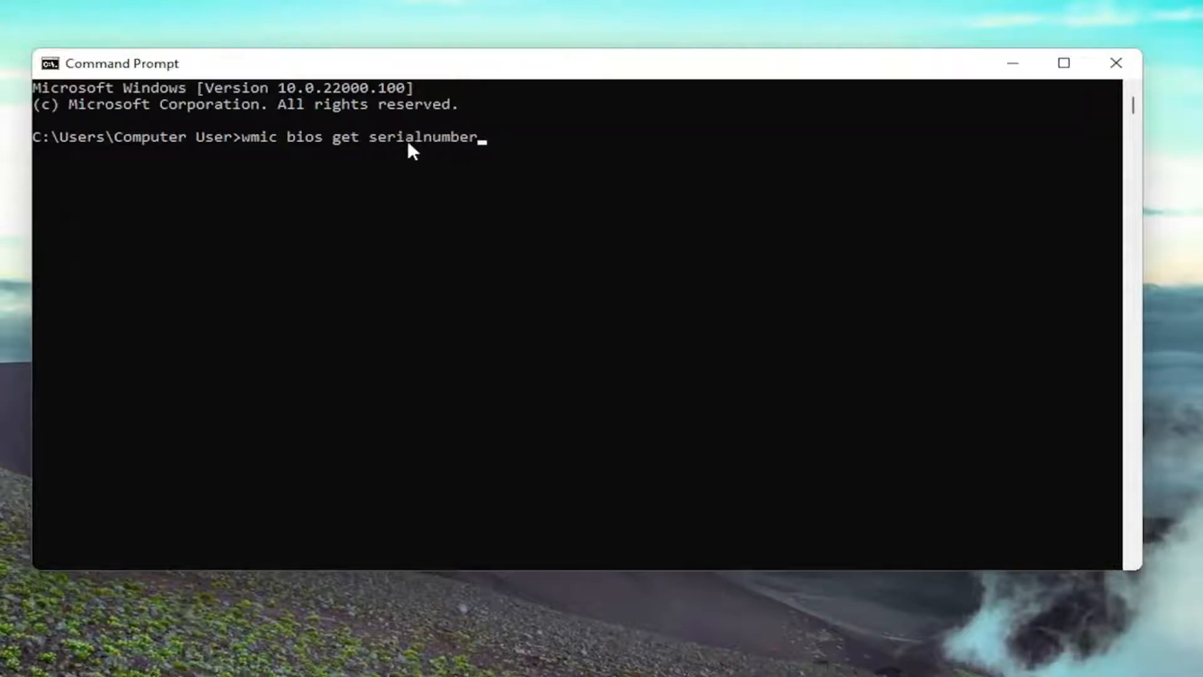
mouse_move(474, 266)
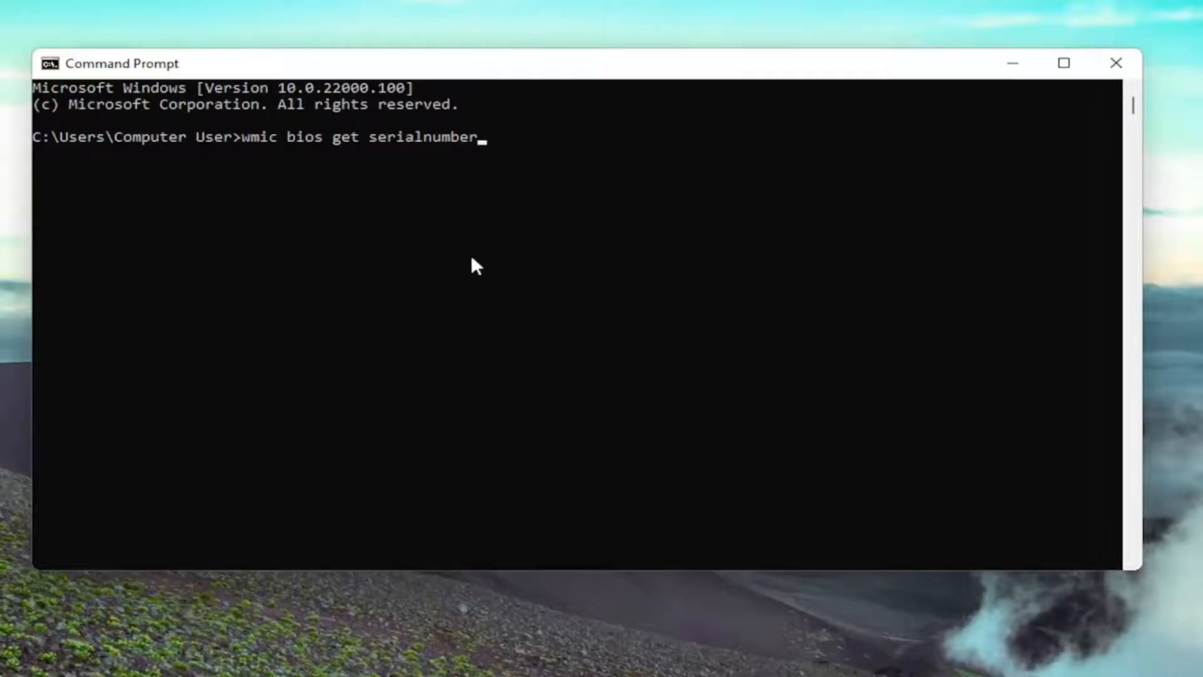
mouse_move(477, 266)
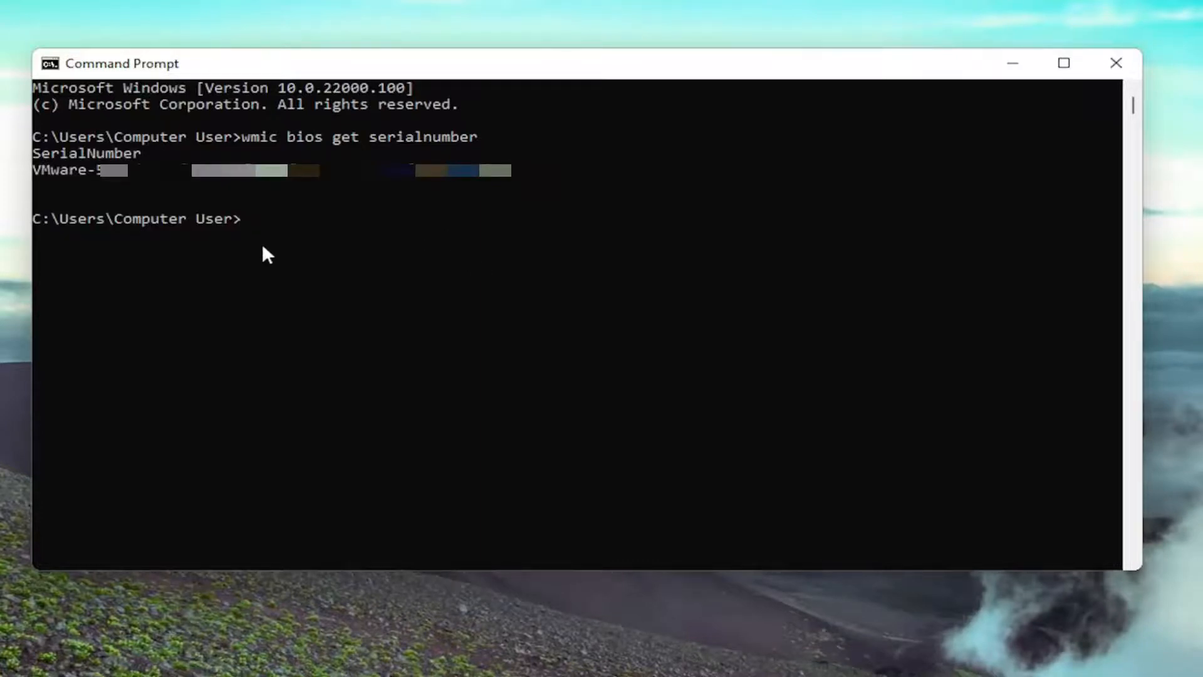
mouse_move(85, 195)
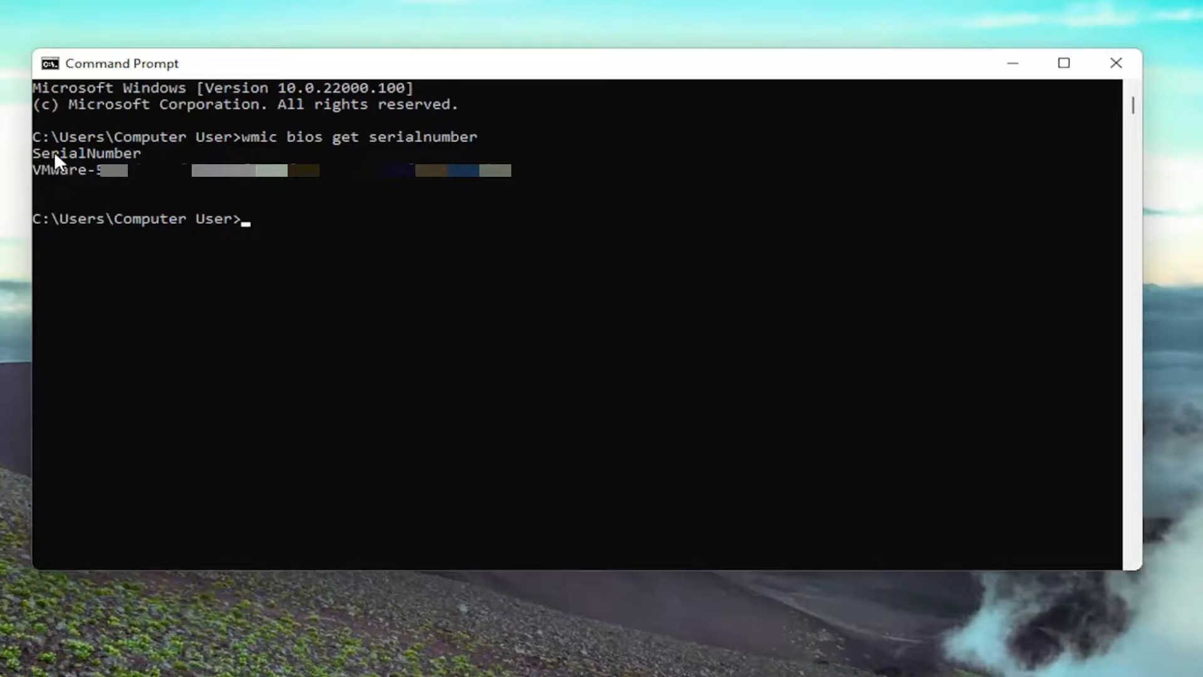
mouse_move(52, 208)
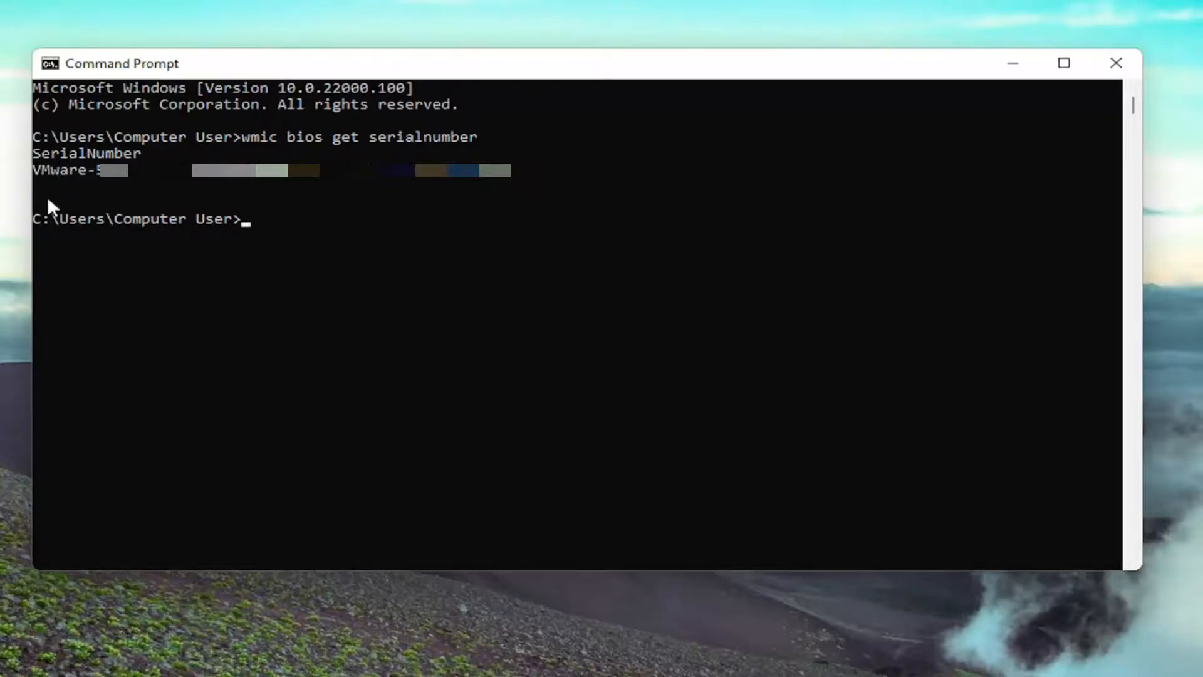
mouse_move(84, 188)
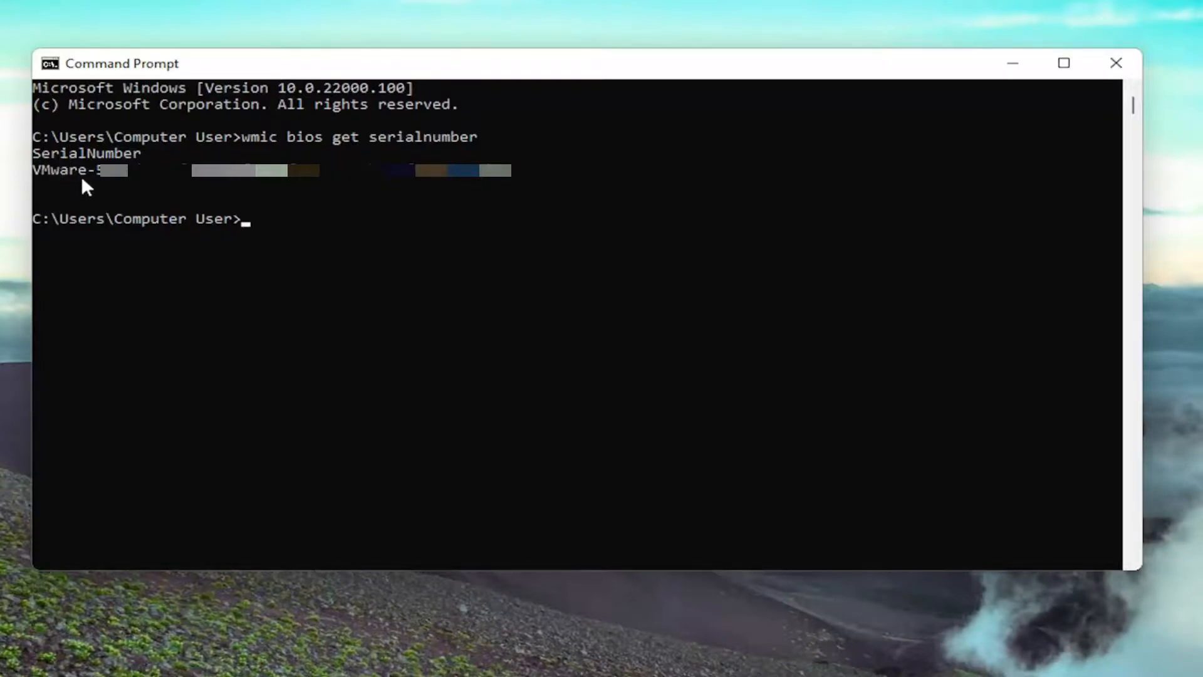
mouse_move(376, 343)
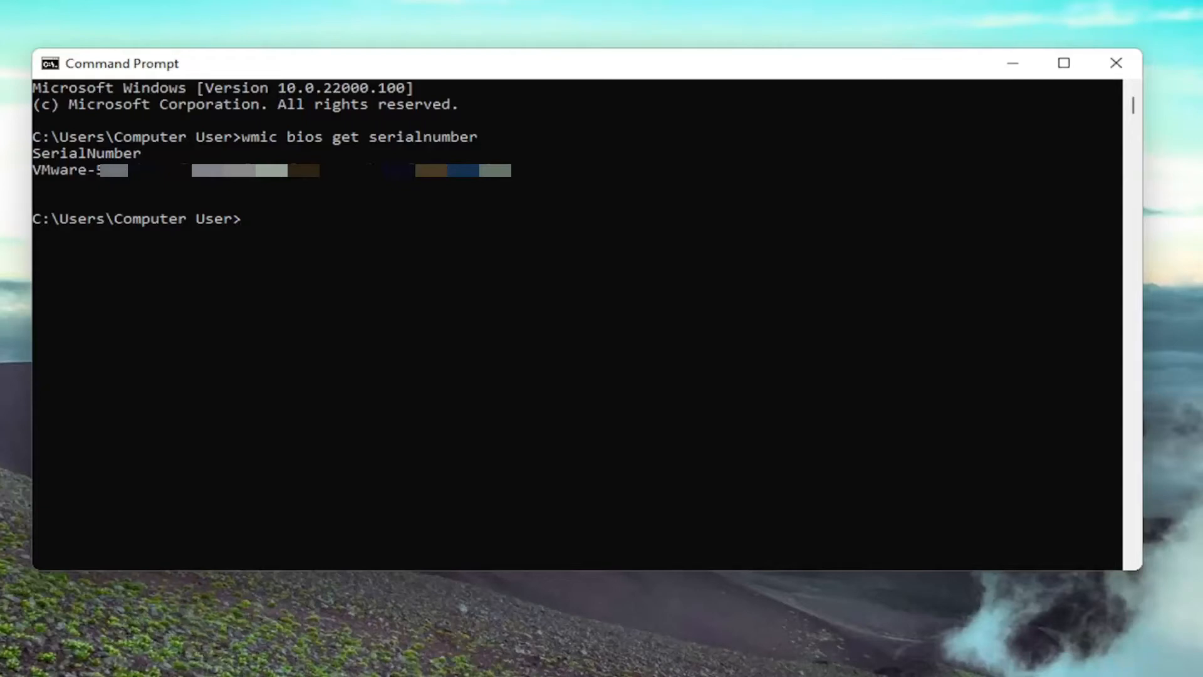
mouse_move(222, 274)
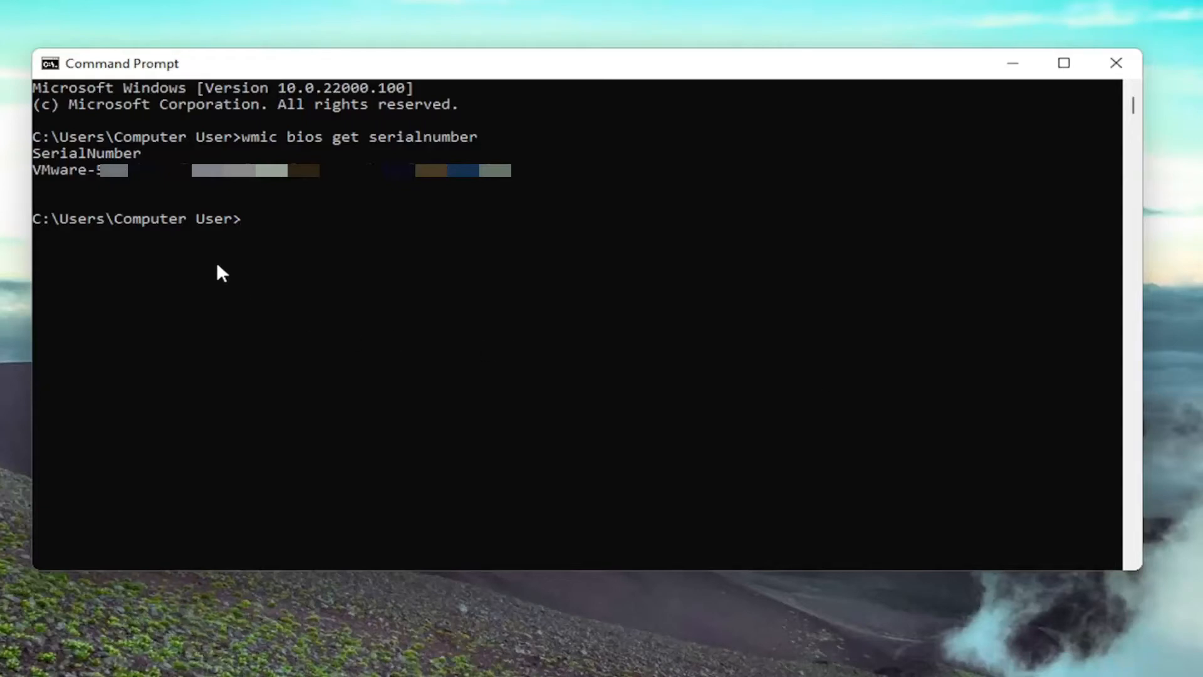